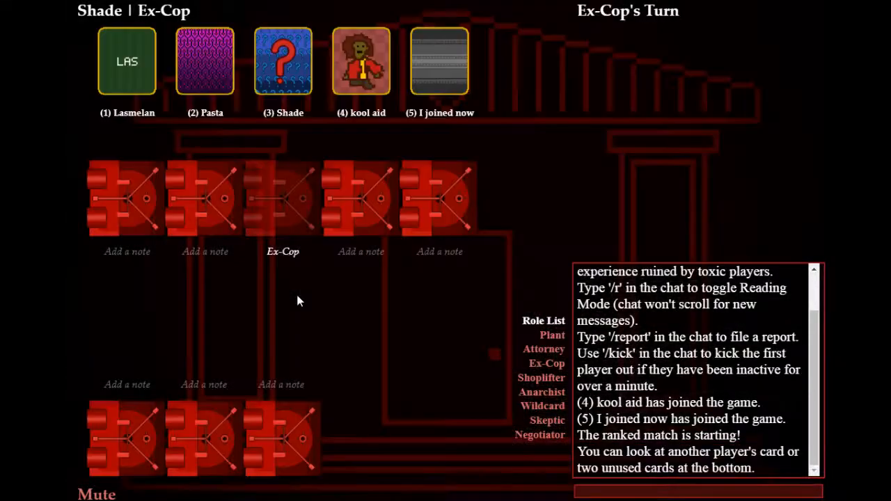
- Peek at two unused center cards, revealing one as the Attorney
{"action": "left_click", "coordinate": [283, 438]}
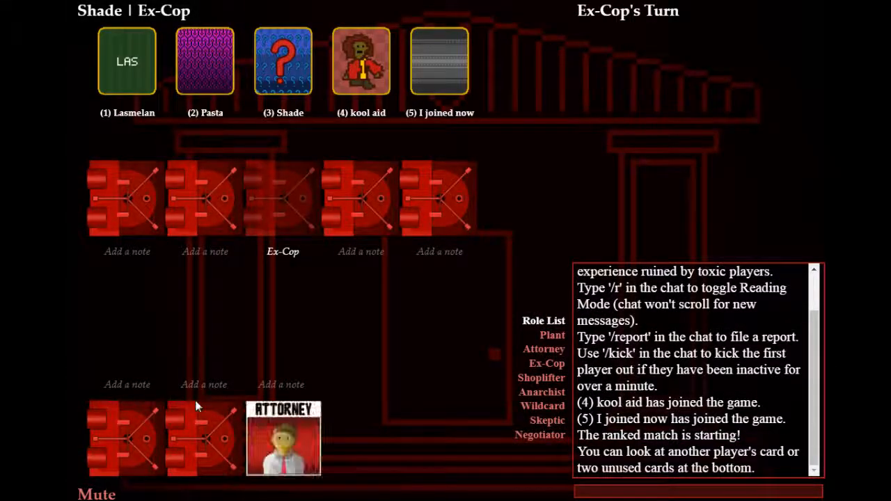
{"action": "left_click", "coordinate": [205, 439]}
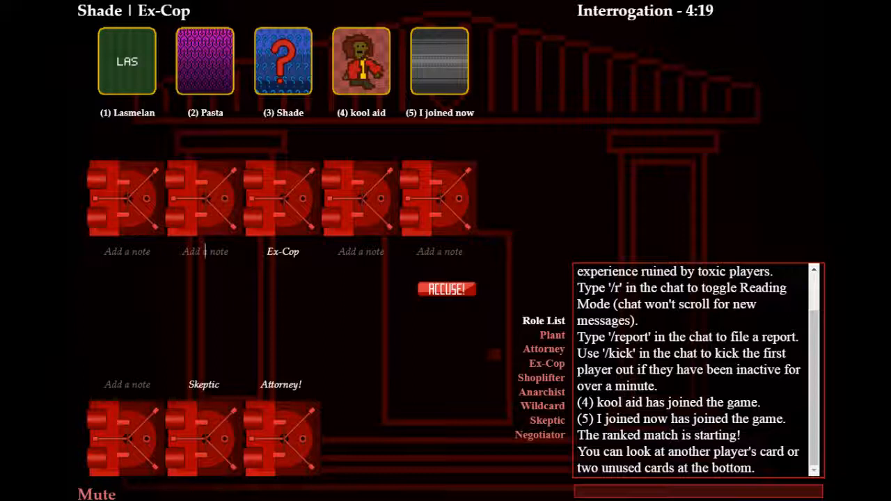
- Note 'SL' under player 2's card and 'Nego' under player 4's revealed Negotiator card
{"action": "type", "text": "SL"}
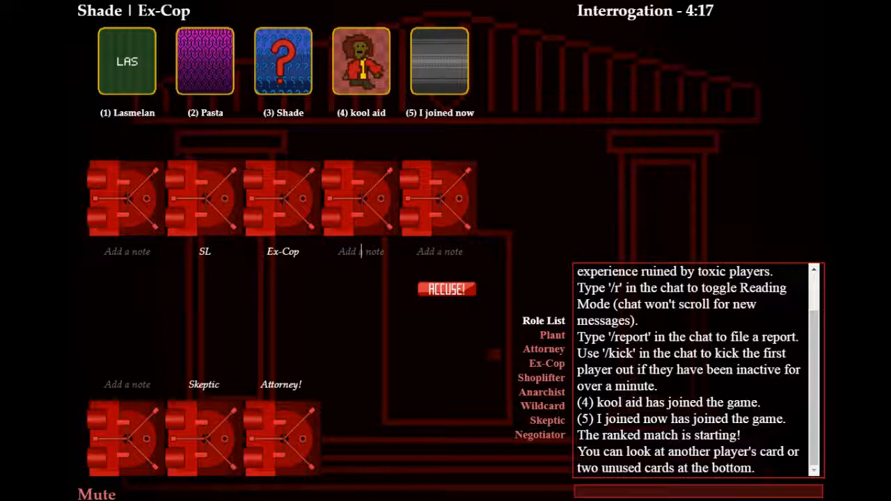
{"action": "type", "text": "Nego"}
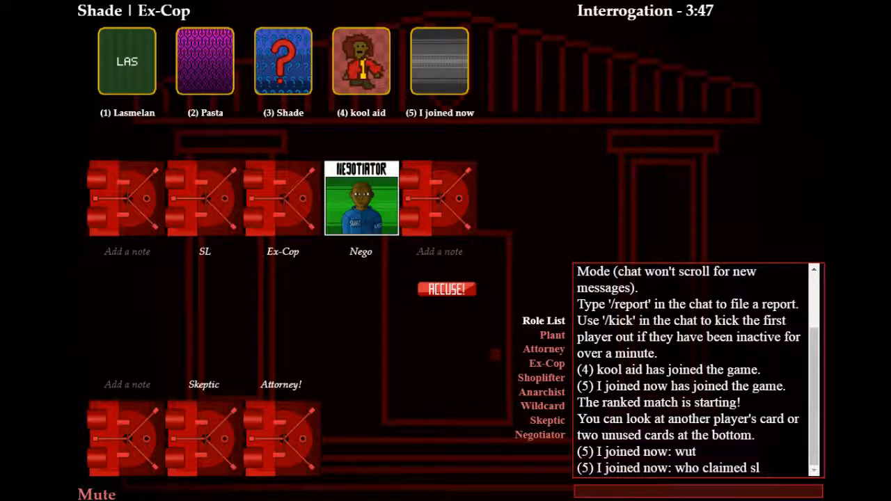
{"action": "left_click", "coordinate": [360, 251]}
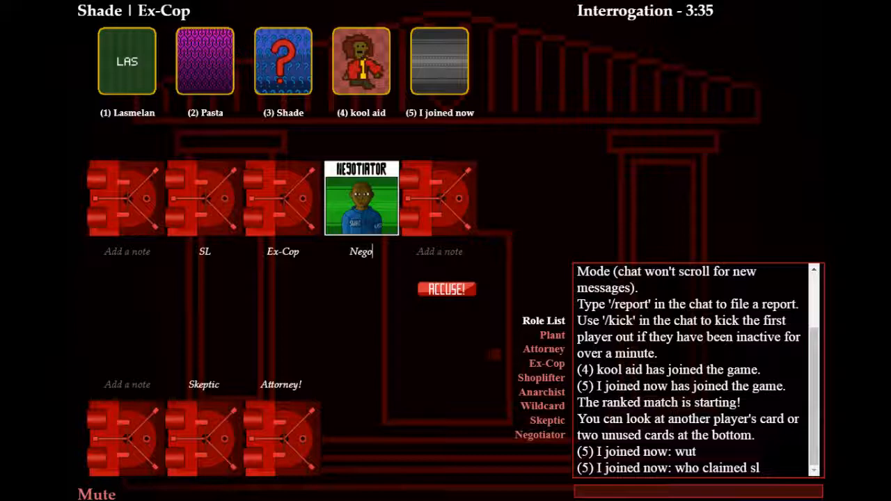